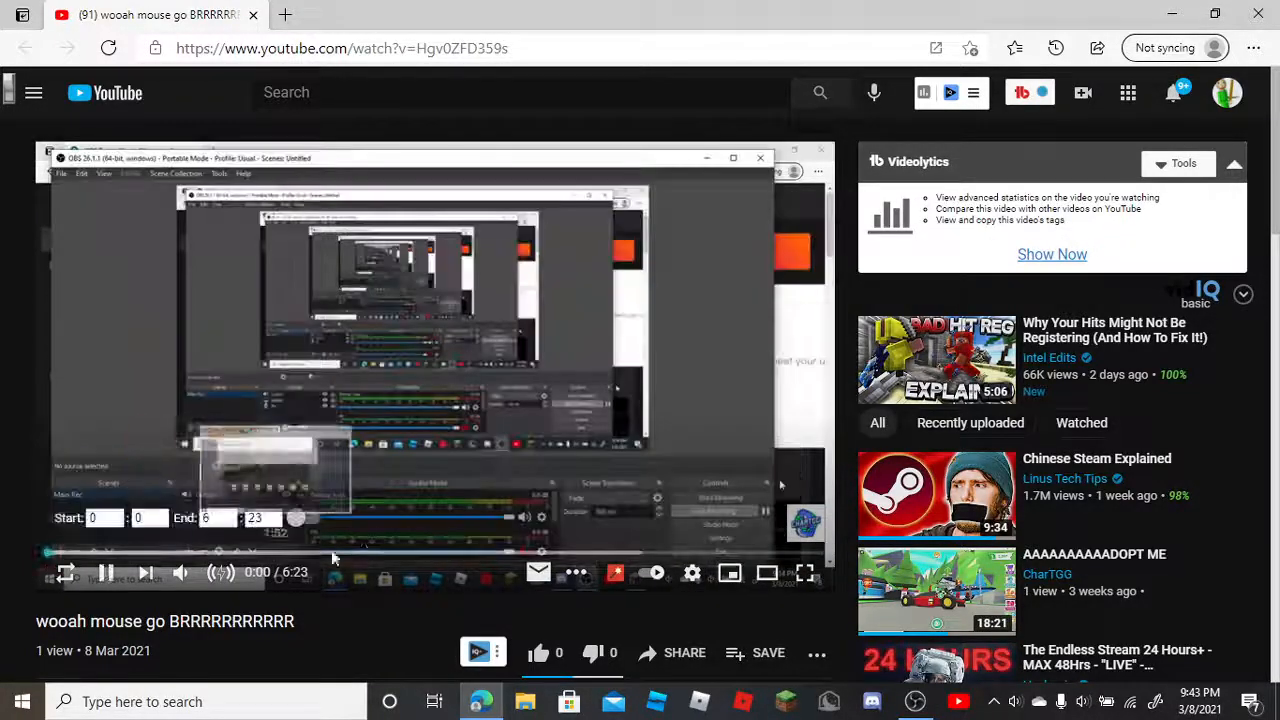
- Pause the playing 'wooah mouse go BRRRRRRRRRRRR' video
{"action": "left_click", "coordinate": [104, 572]}
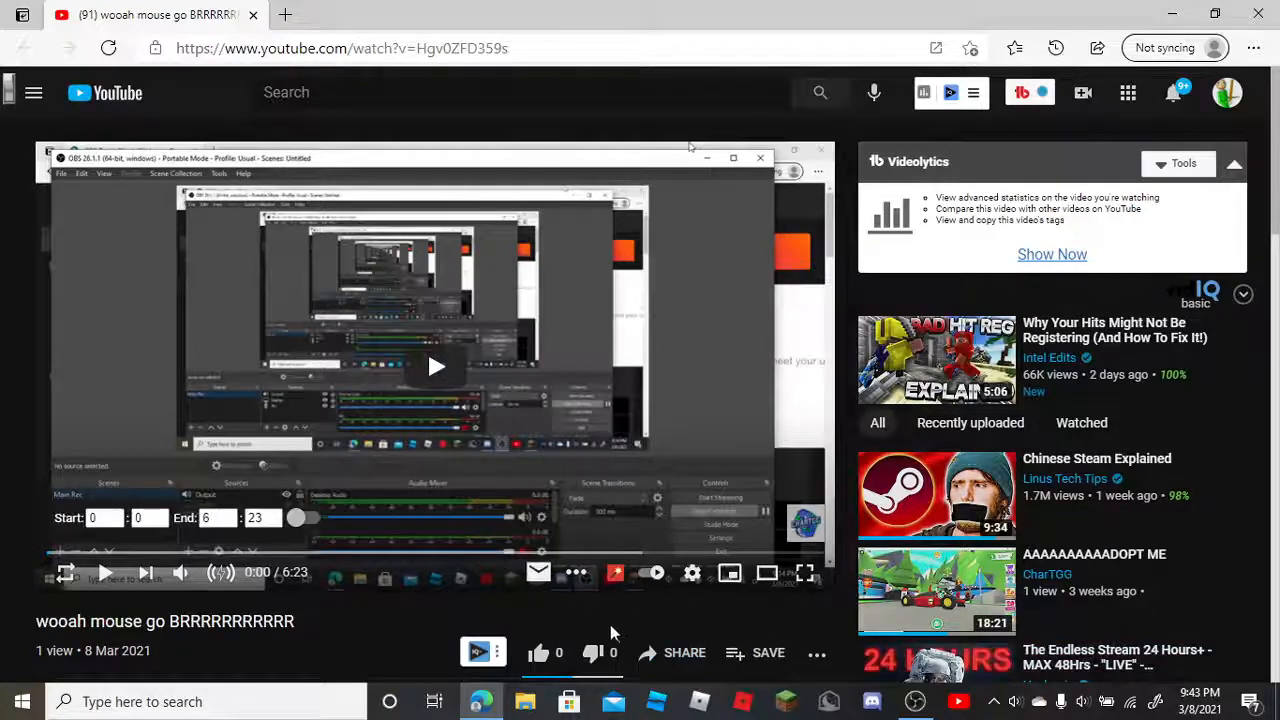
{"action": "scroll", "scroll_direction": "down", "scroll_amount": 3}
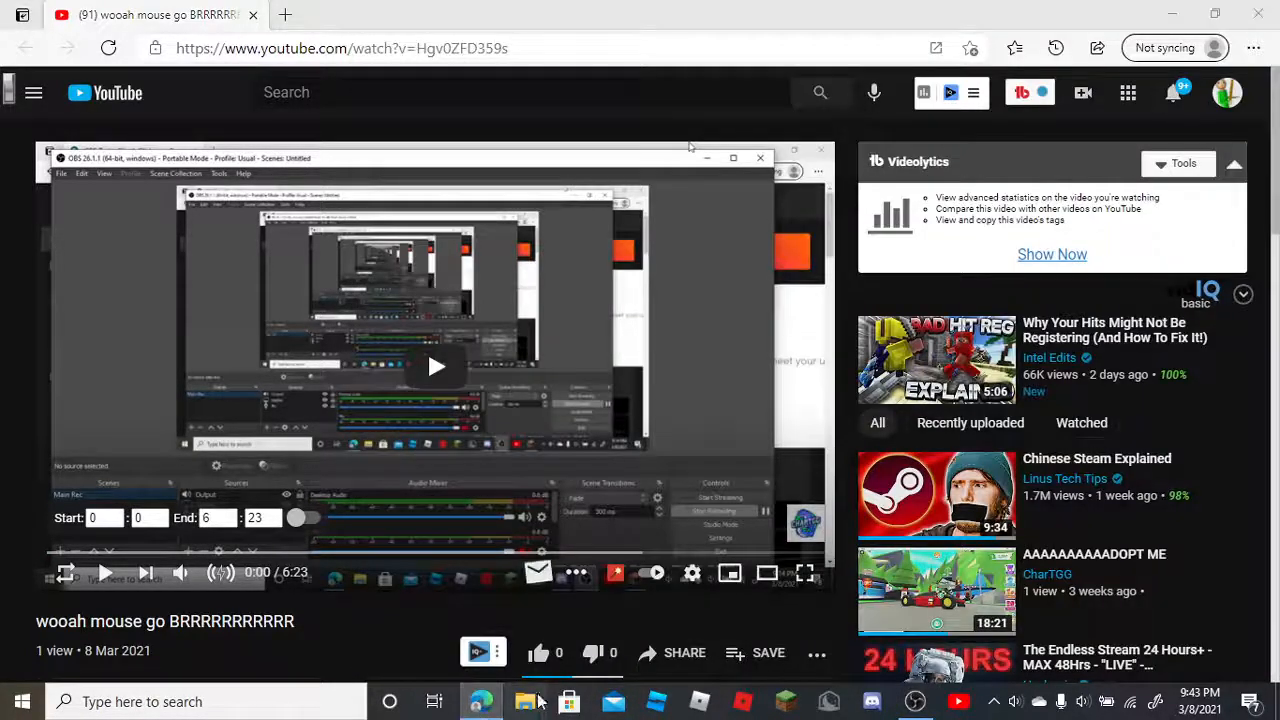
- Show the Videos folder with its dated .mkv recordings in File Explorer
{"action": "left_click", "coordinate": [524, 700]}
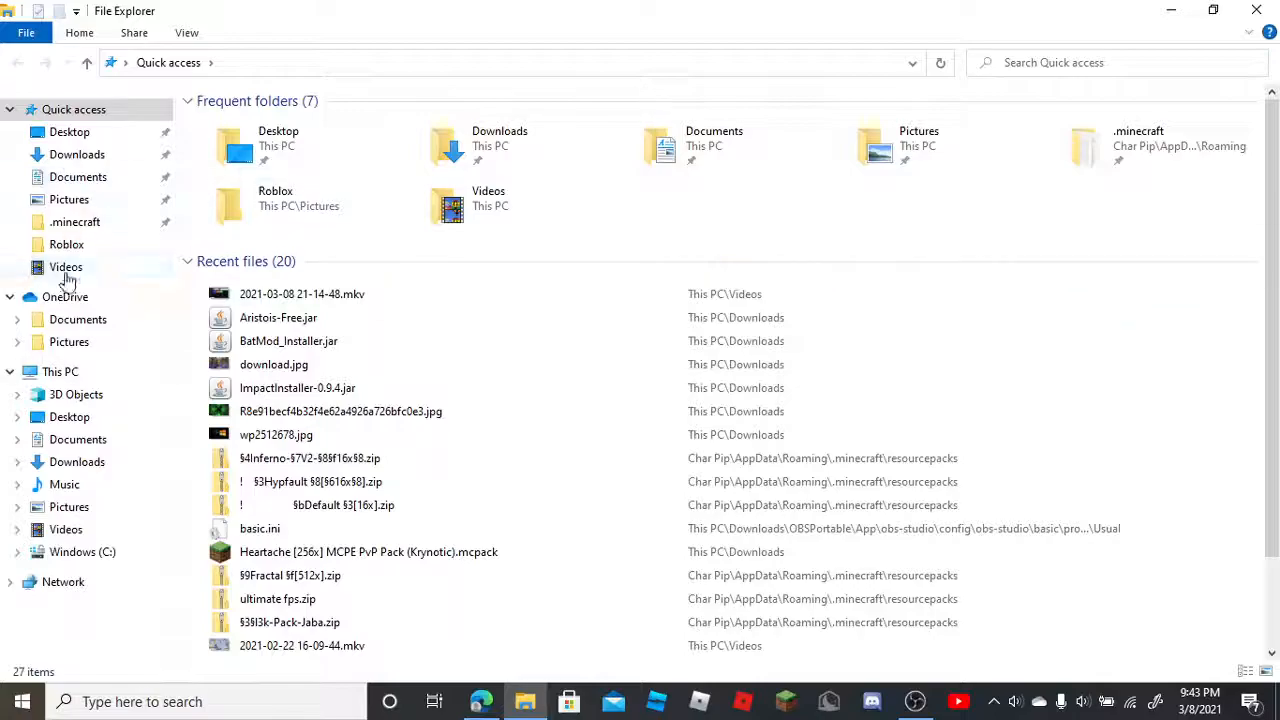
{"action": "left_click", "coordinate": [64, 268]}
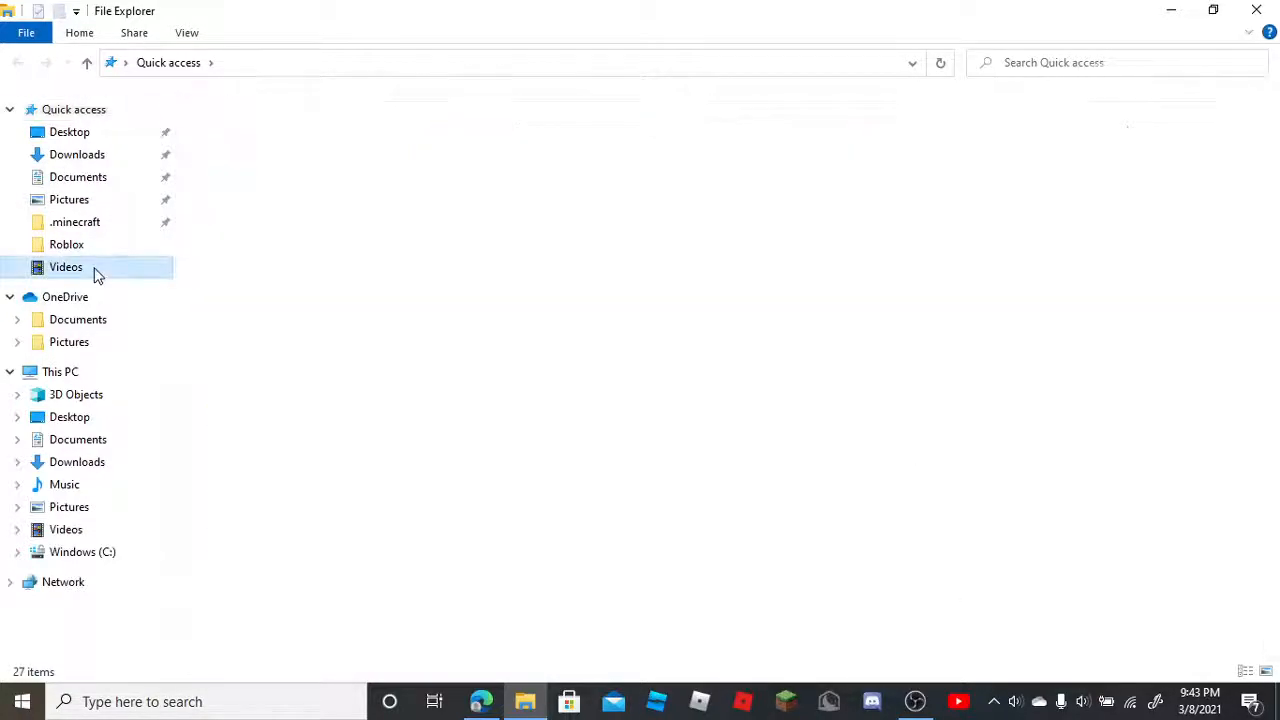
{"action": "double_click", "coordinate": [64, 266]}
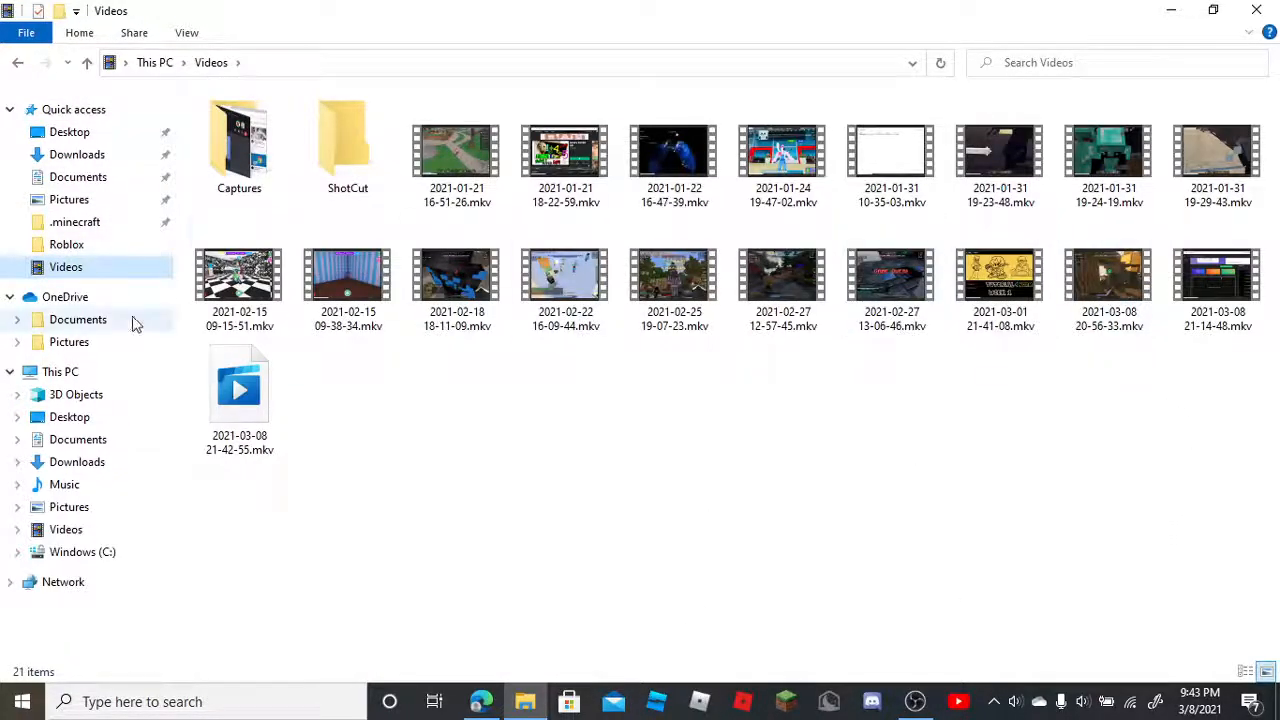
{"action": "right_click", "coordinate": [240, 390]}
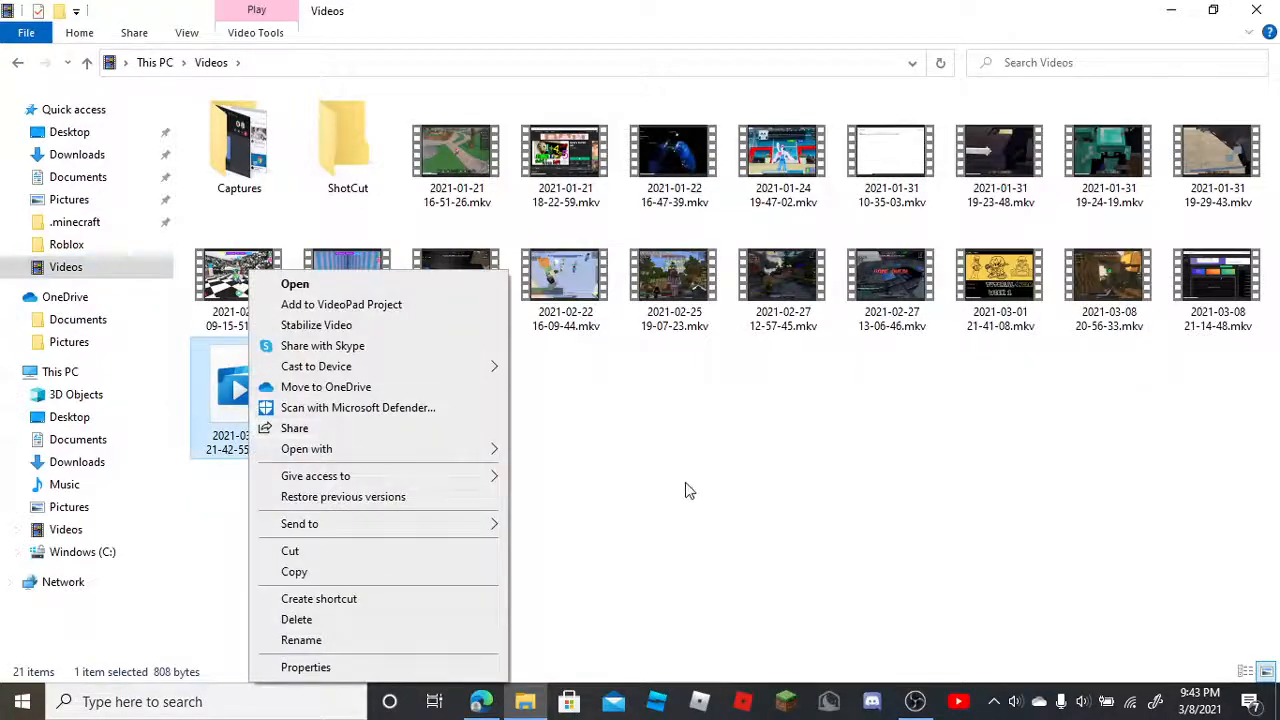
{"action": "left_click", "coordinate": [628, 560]}
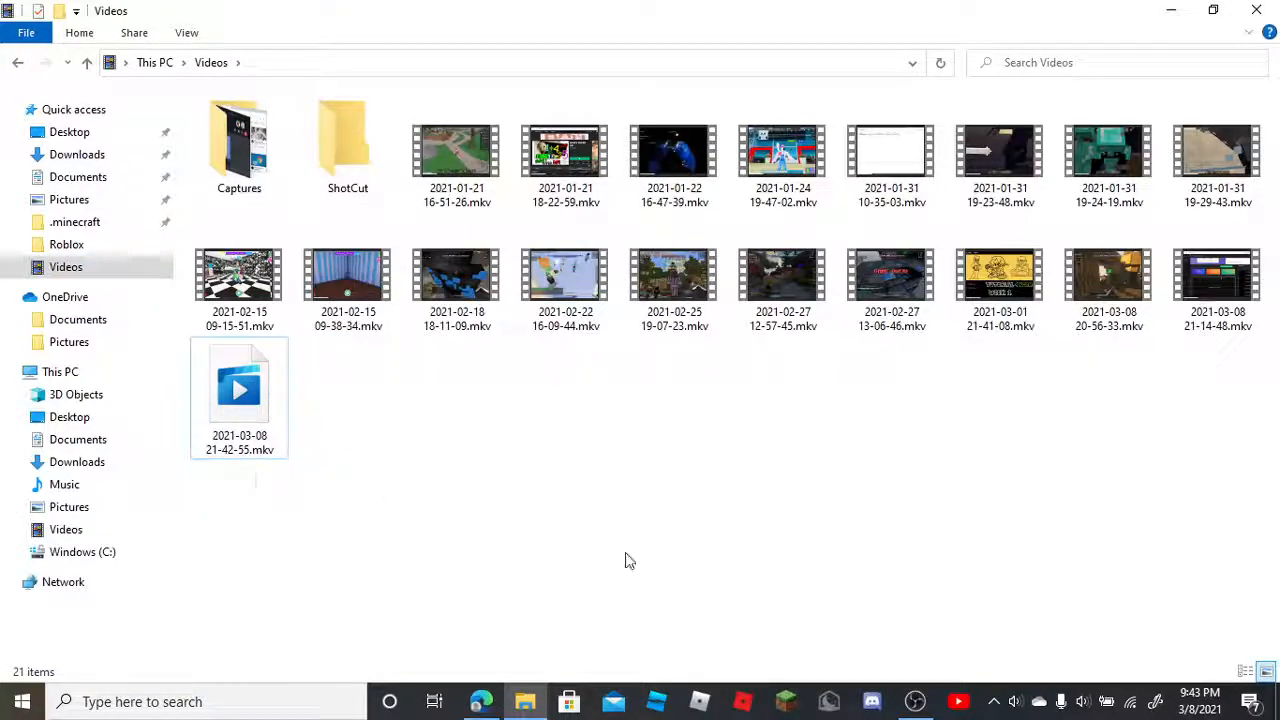
{"action": "mouse_move", "coordinate": [672, 400]}
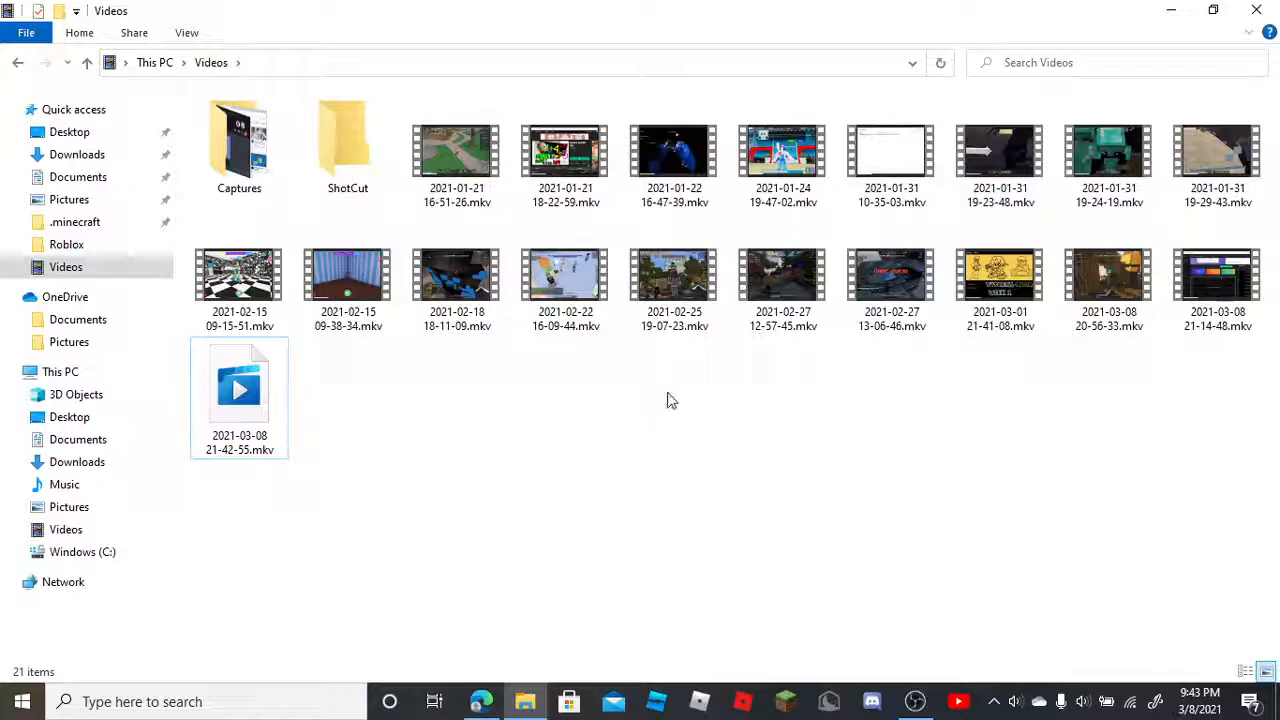
{"action": "mouse_move", "coordinate": [1164, 384]}
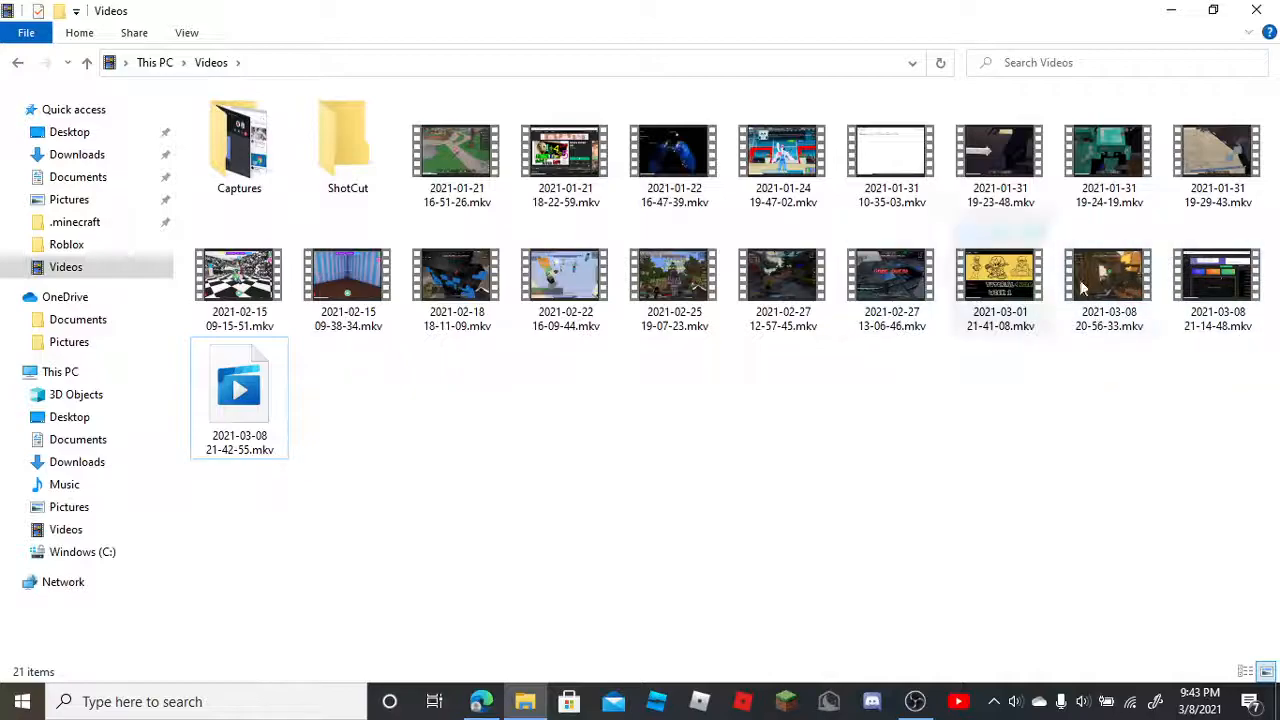
{"action": "double_click", "coordinate": [1108, 276]}
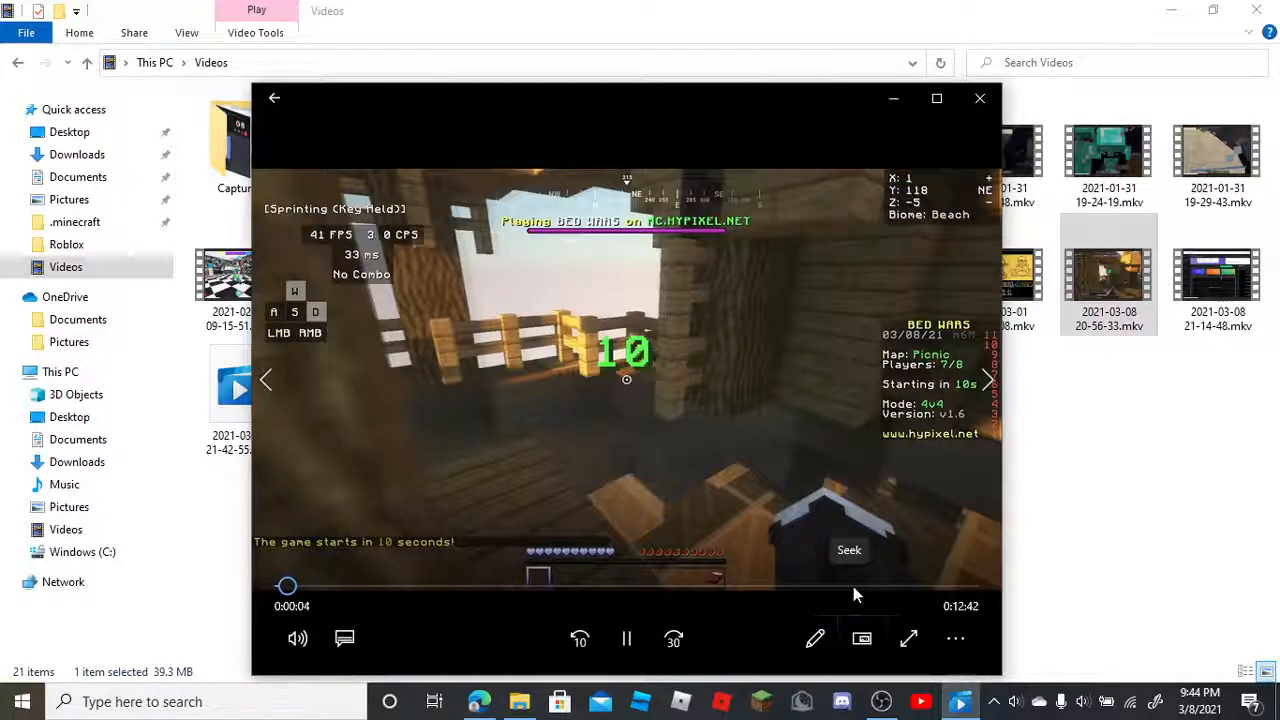
{"action": "left_click", "coordinate": [908, 638]}
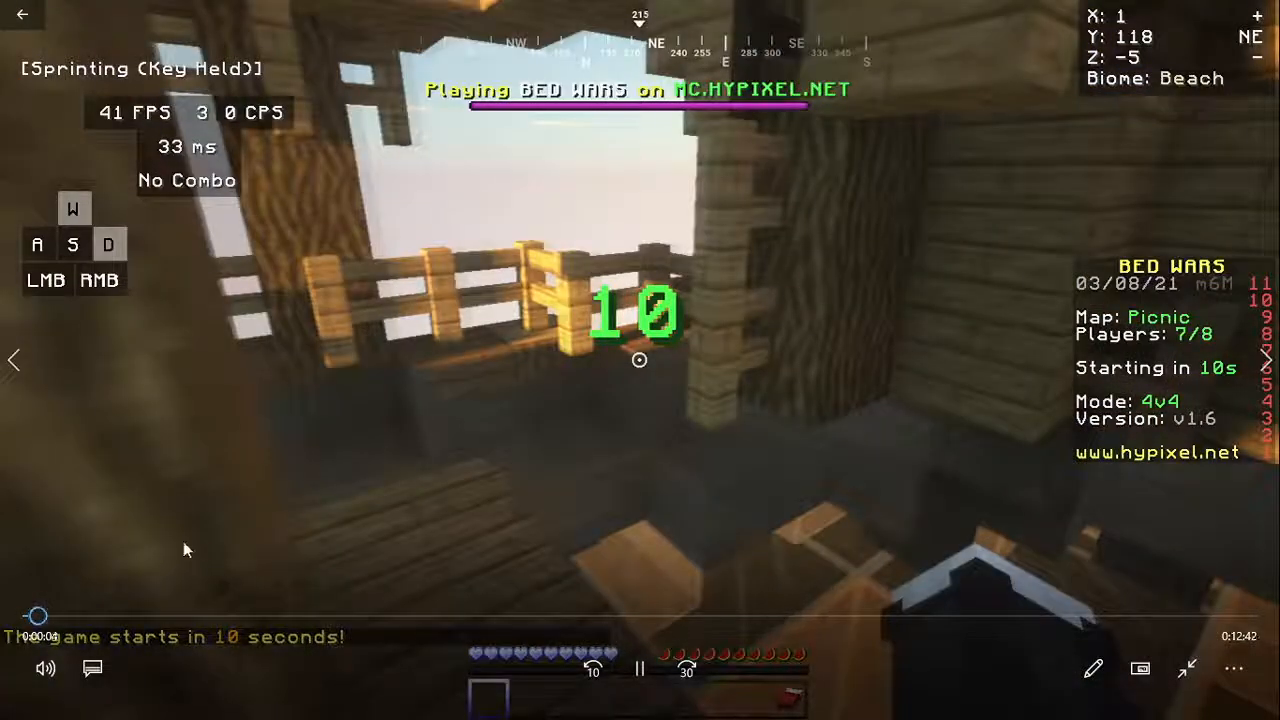
{"action": "left_click", "coordinate": [316, 616]}
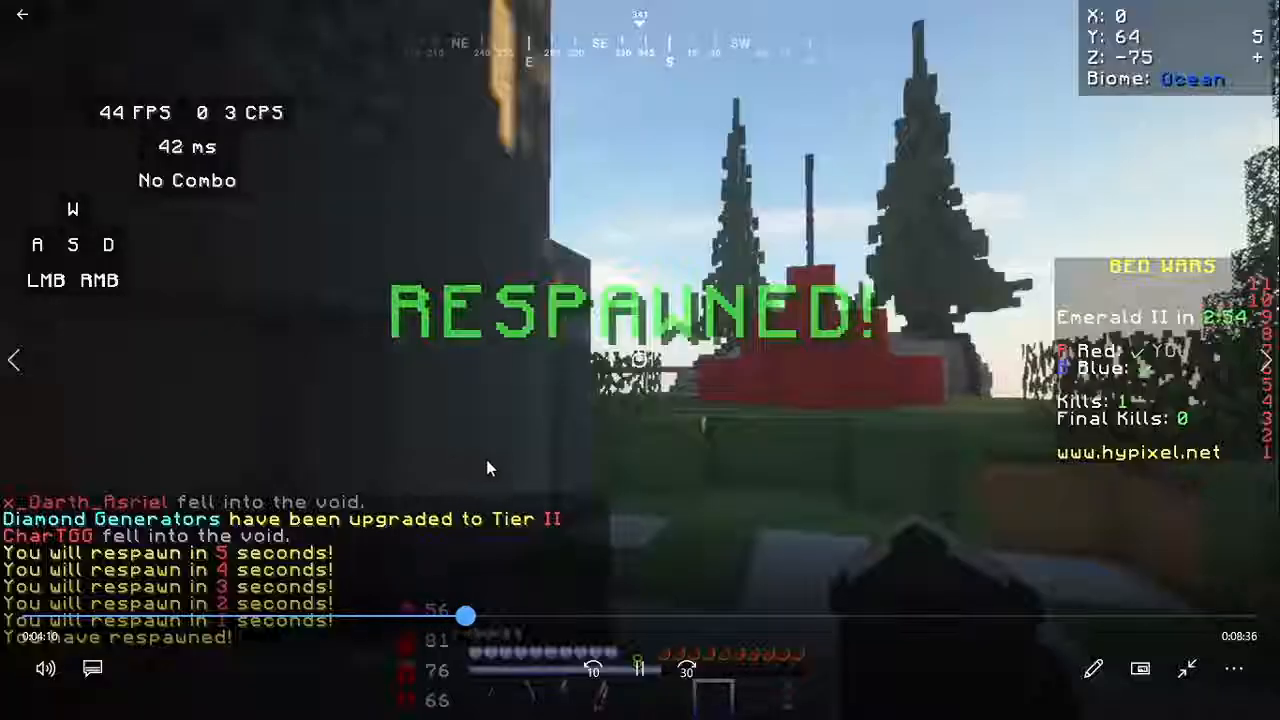
{"action": "left_click_drag", "start_coordinate": [464, 616], "coordinate": [798, 616]}
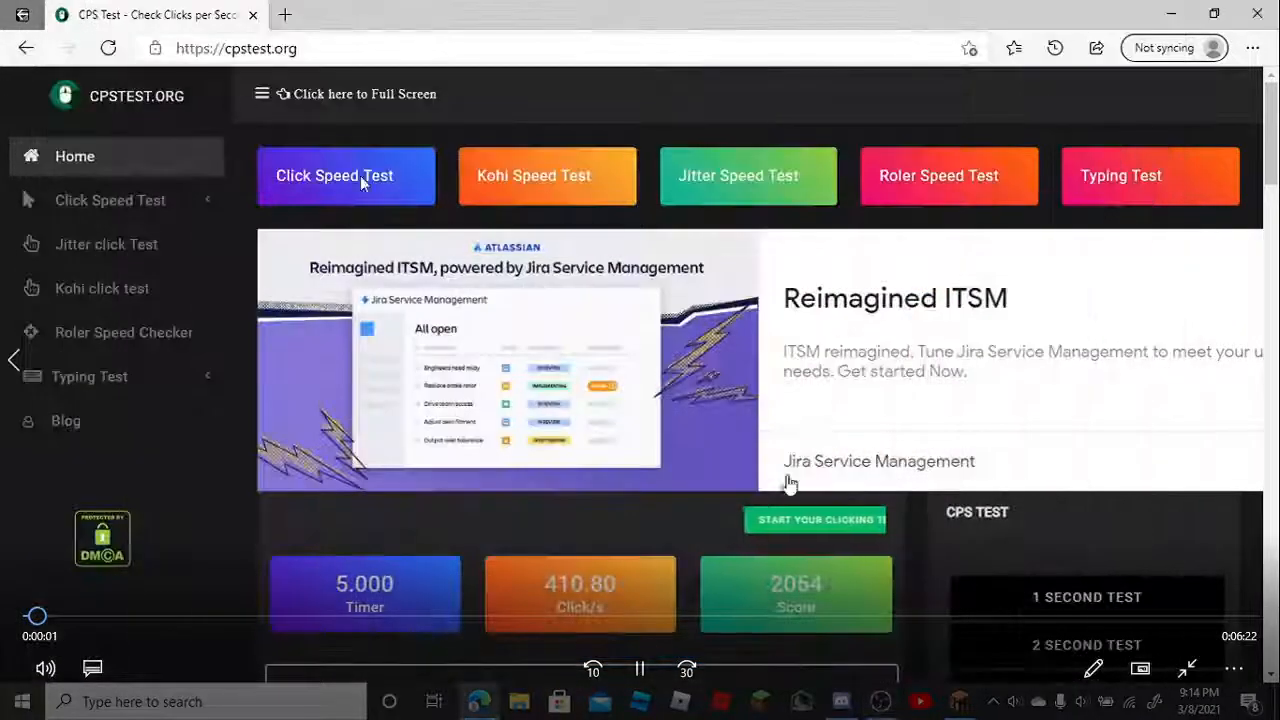
- Watch the cpstest.org click-test portion of the recording
{"action": "scroll", "scroll_direction": "down", "scroll_amount": 3}
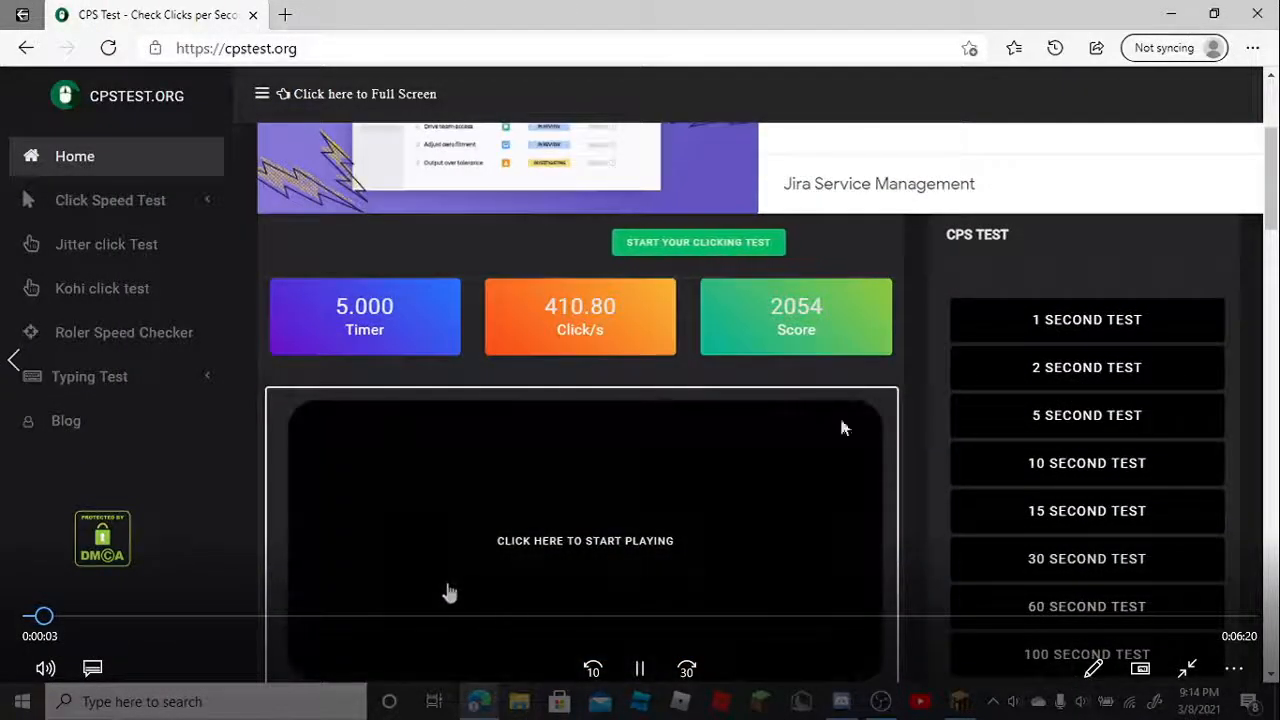
{"action": "left_click", "coordinate": [376, 16]}
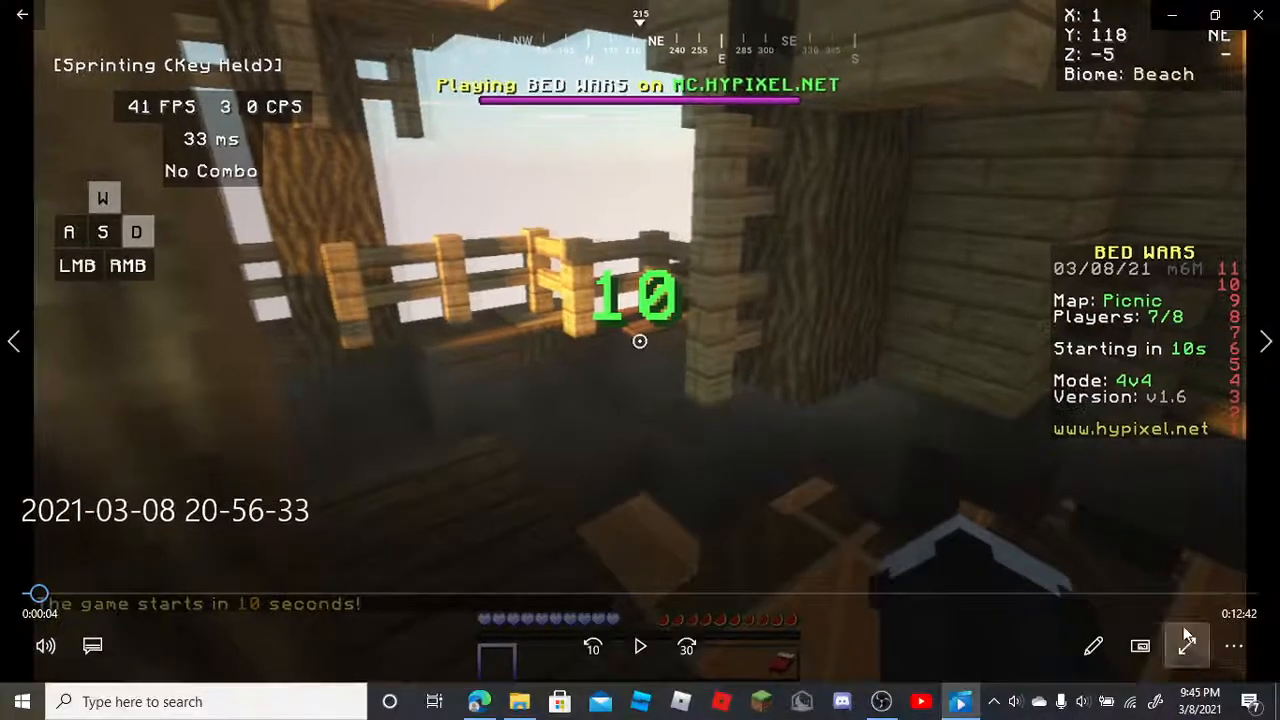
- Exit full-screen playback and start a new Edge tab searching 'buffel'
{"action": "left_click", "coordinate": [1188, 644]}
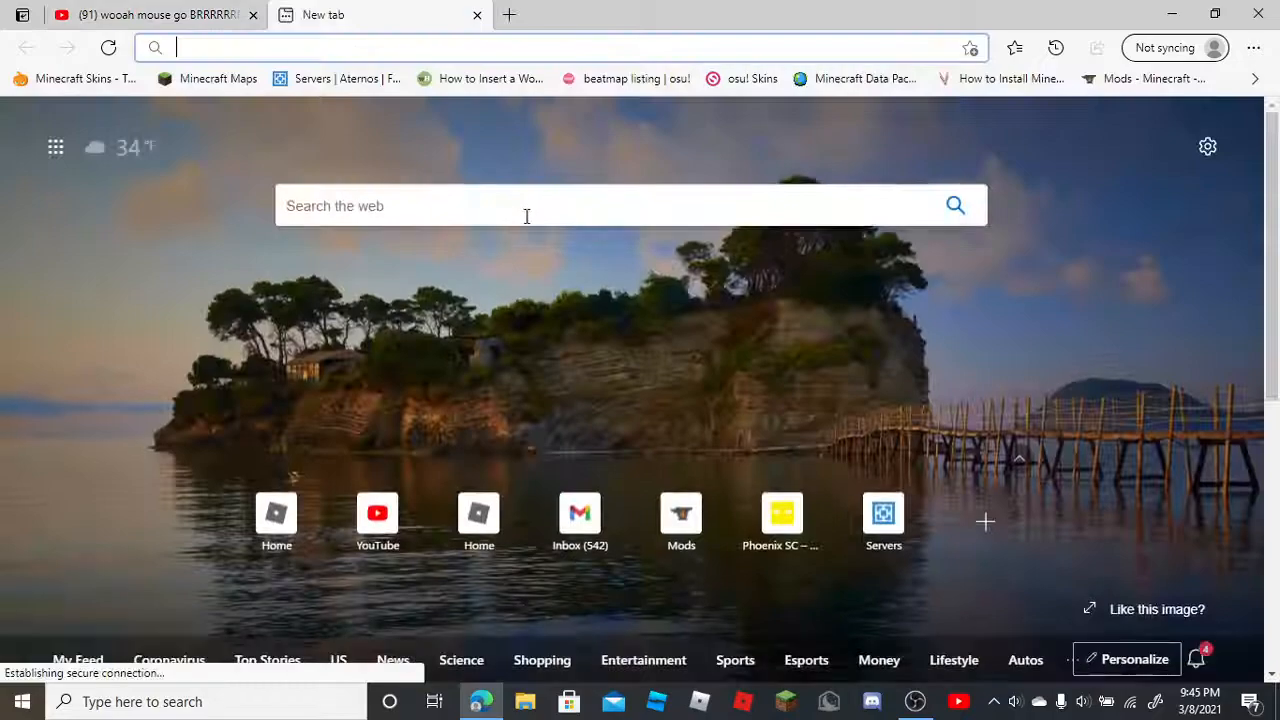
{"action": "type", "text": "buffel"}
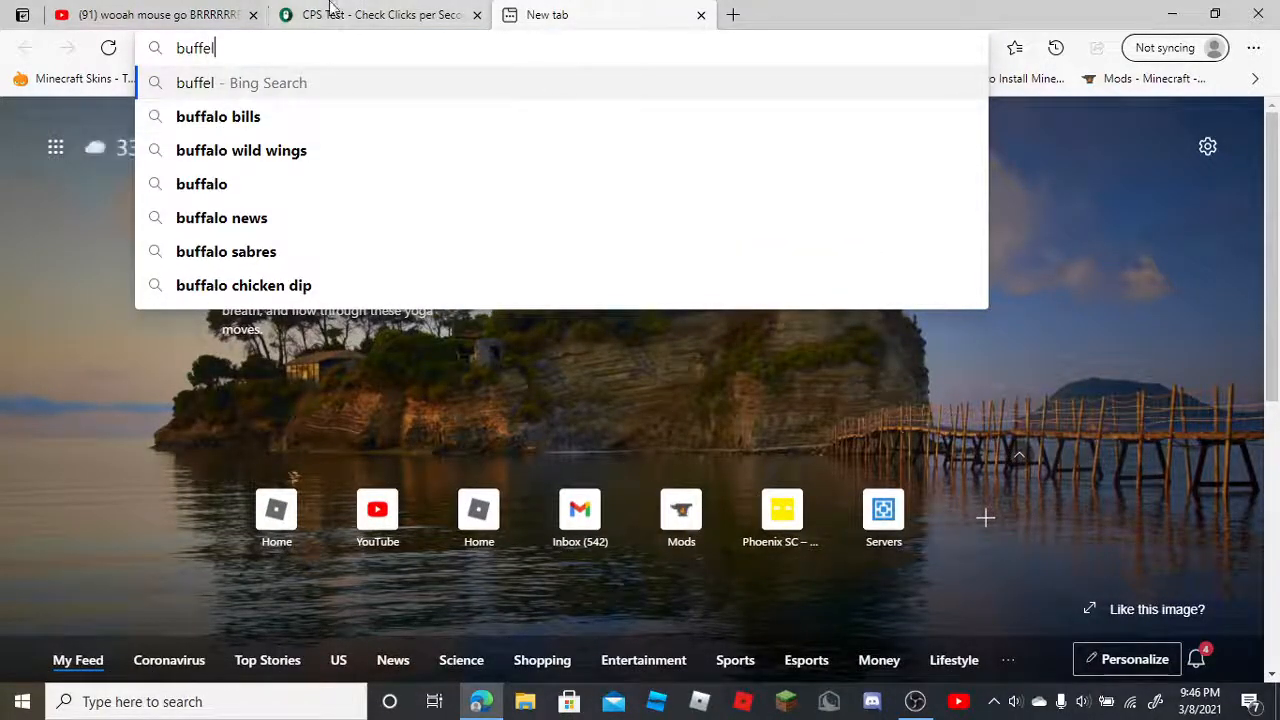
- Return to the cpstest.org tab showing rank 'Bufallo!' with DevTools closed
{"action": "left_click", "coordinate": [380, 14]}
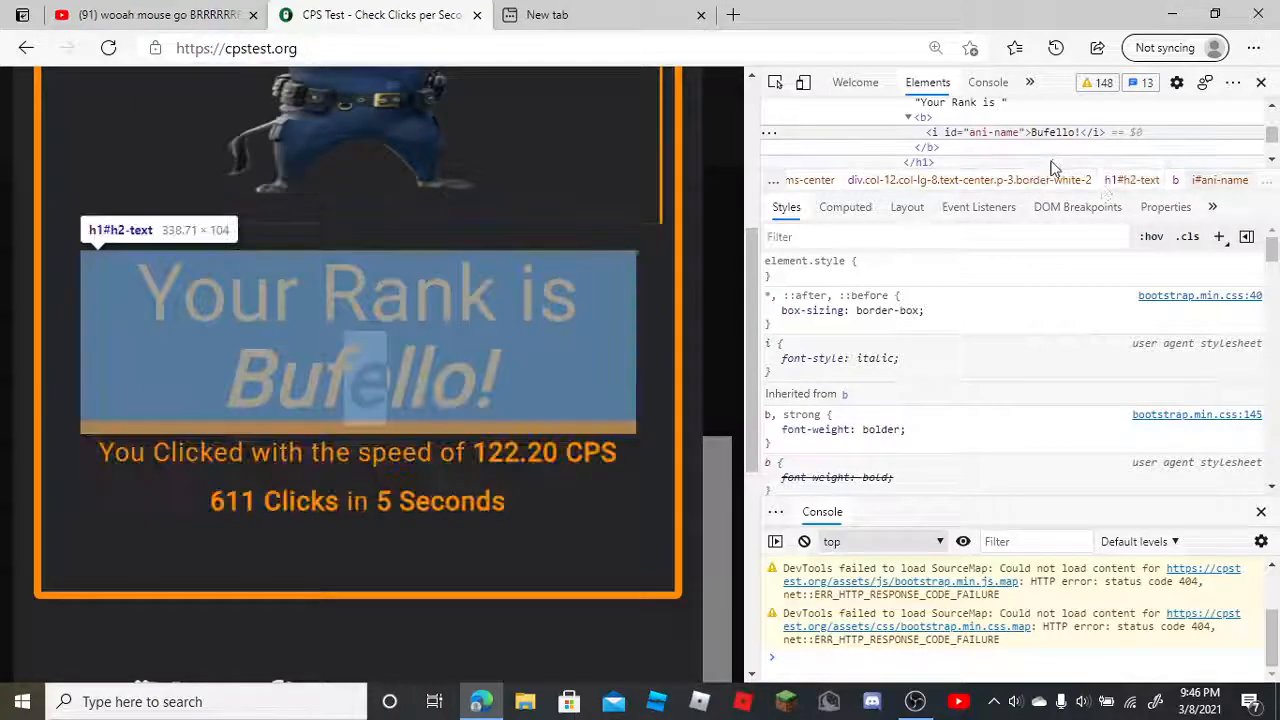
{"action": "mouse_move", "coordinate": [1056, 132]}
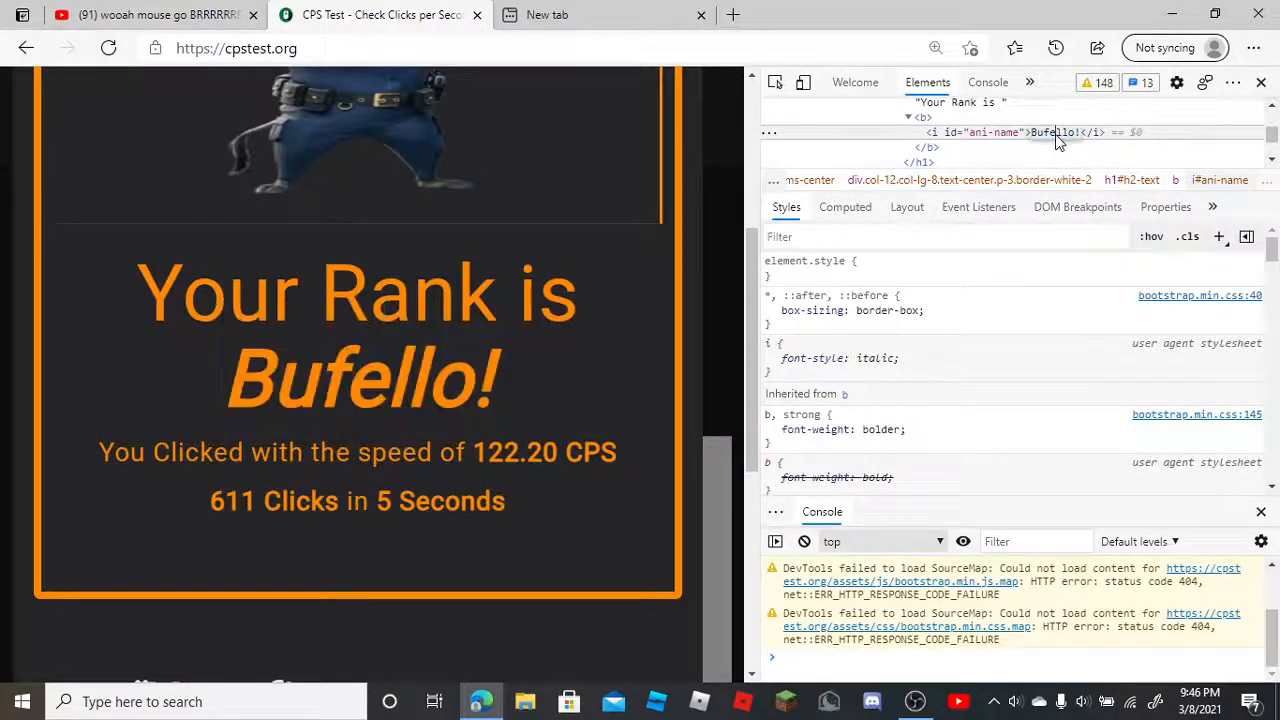
{"action": "mouse_move", "coordinate": [1148, 410]}
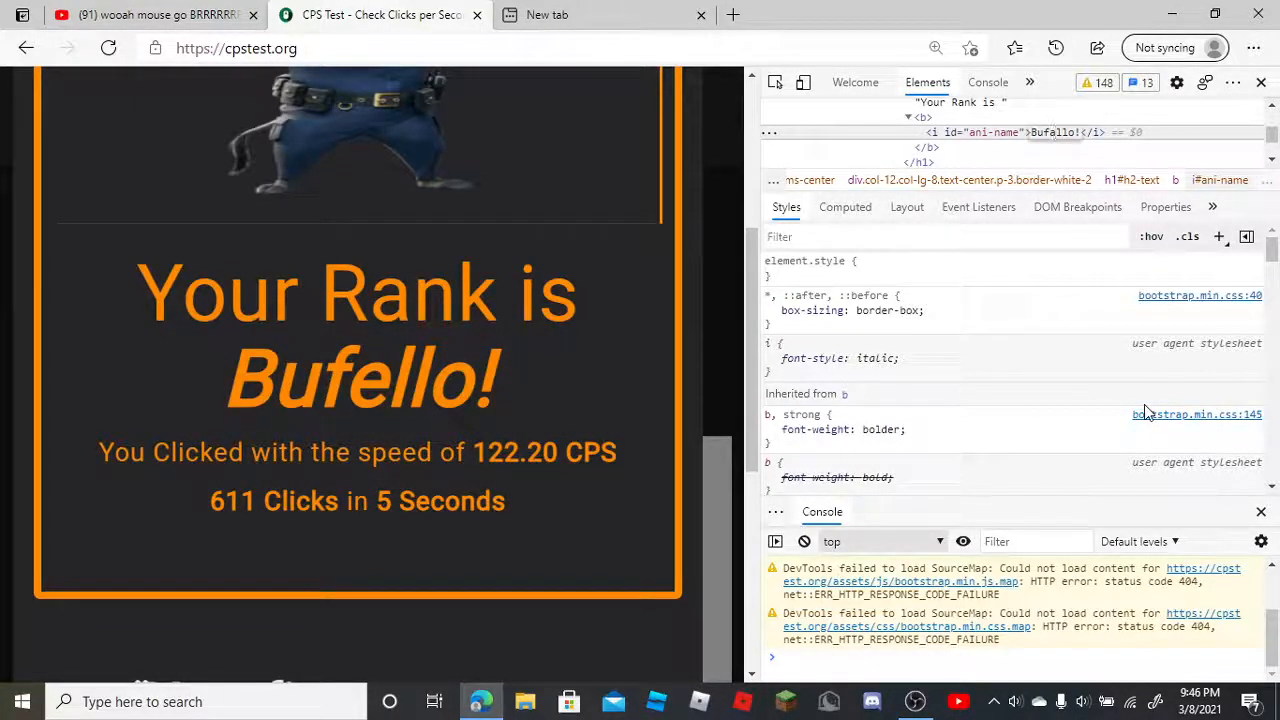
{"action": "mouse_move", "coordinate": [576, 350]}
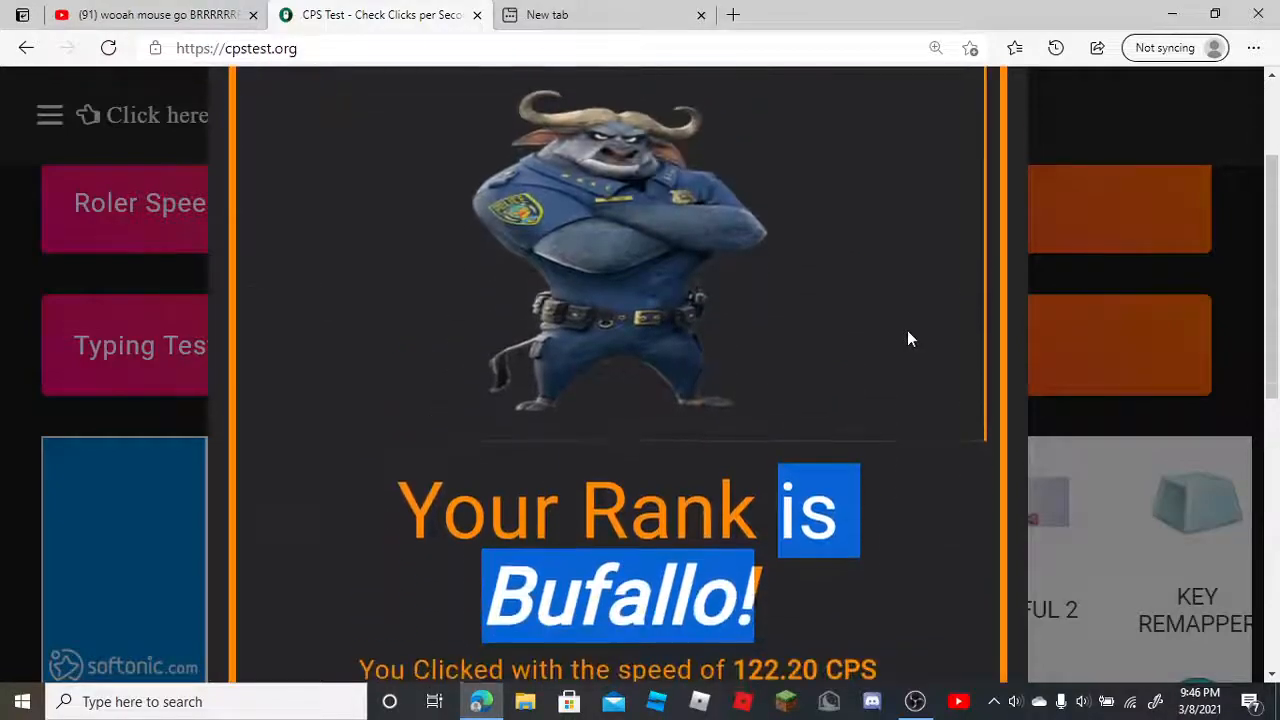
{"action": "mouse_move", "coordinate": [630, 364]}
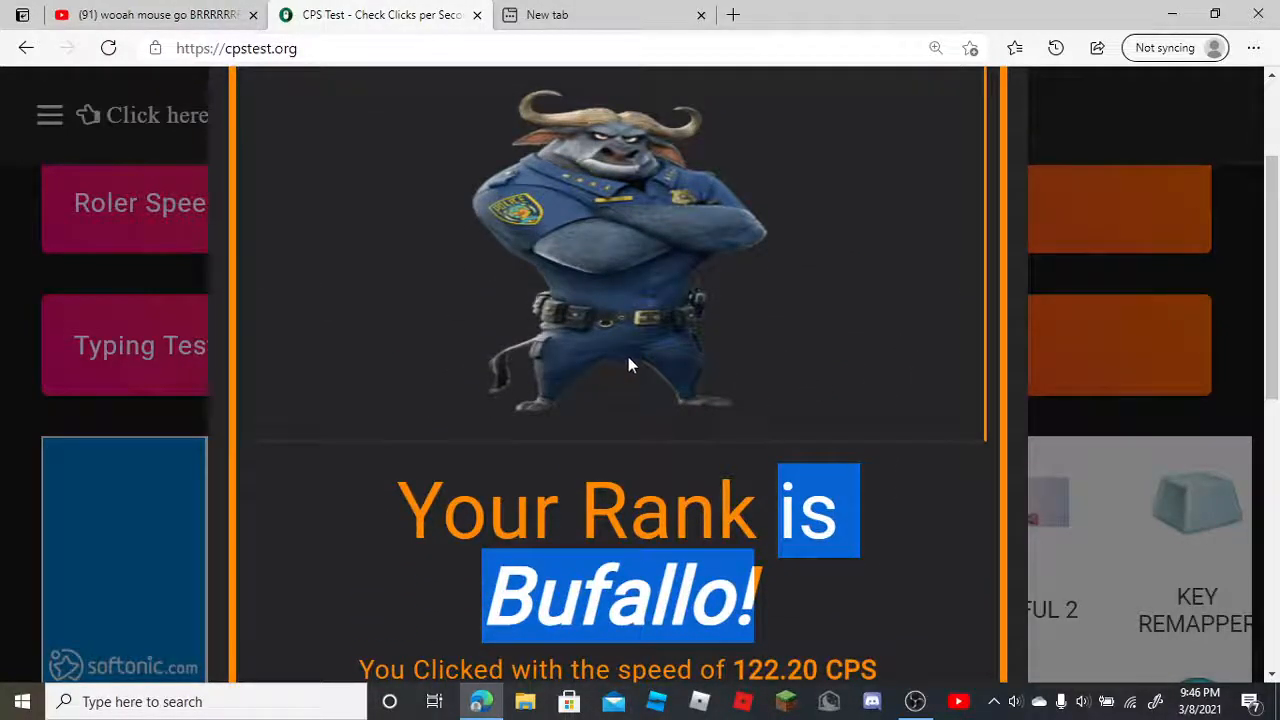
{"action": "mouse_move", "coordinate": [596, 390]}
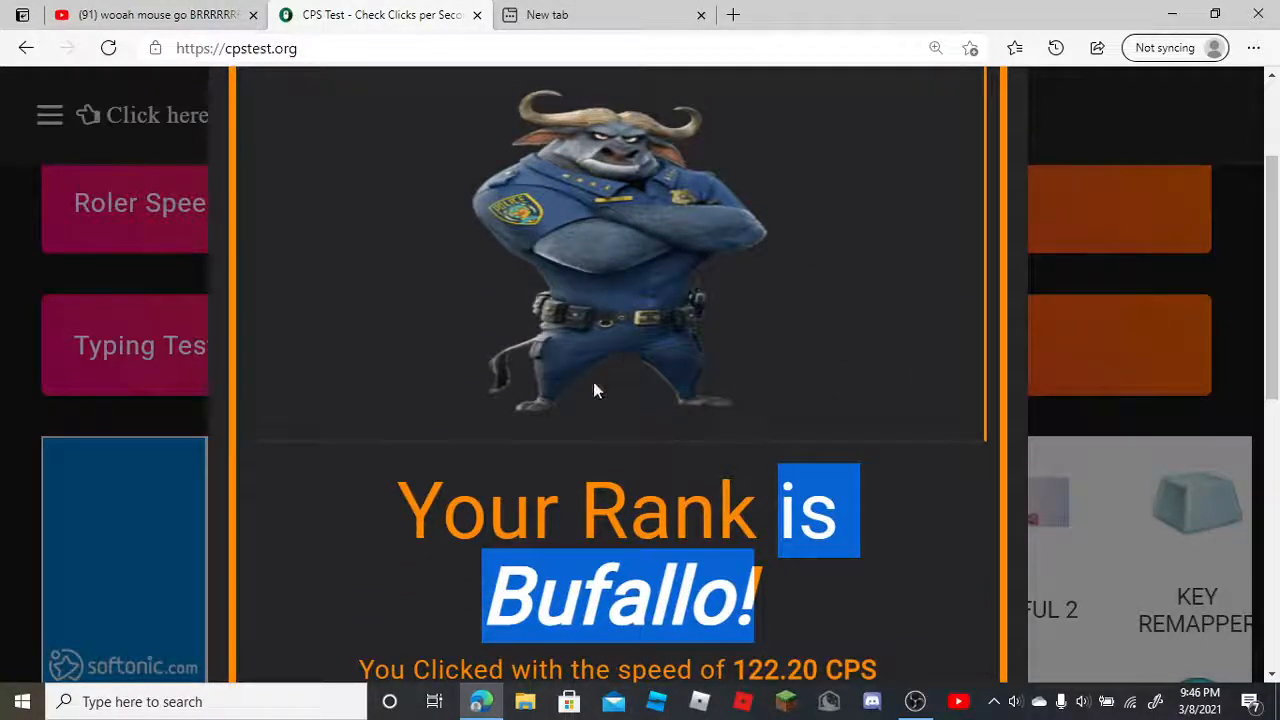
{"action": "right_click", "coordinate": [596, 390]}
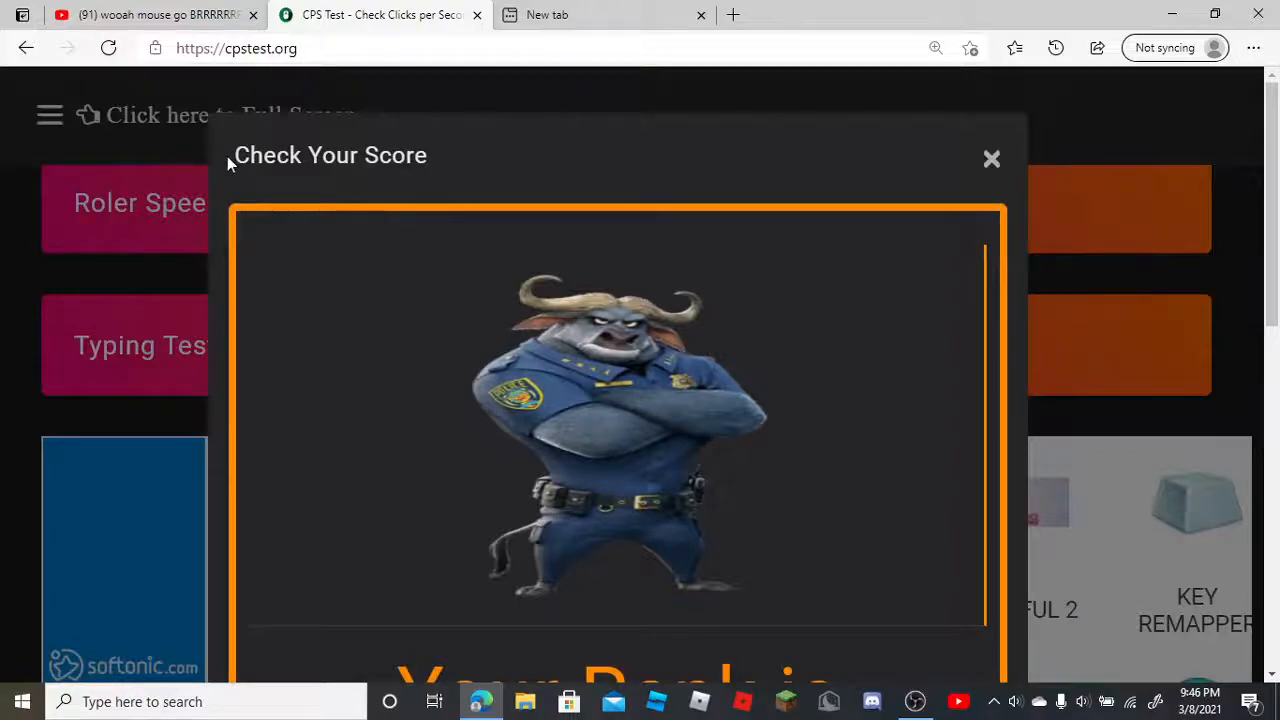
- Inspect the rank text, change it to 'Thicc!', then bring up OBS Studio
{"action": "scroll", "scroll_direction": "down", "scroll_amount": 3}
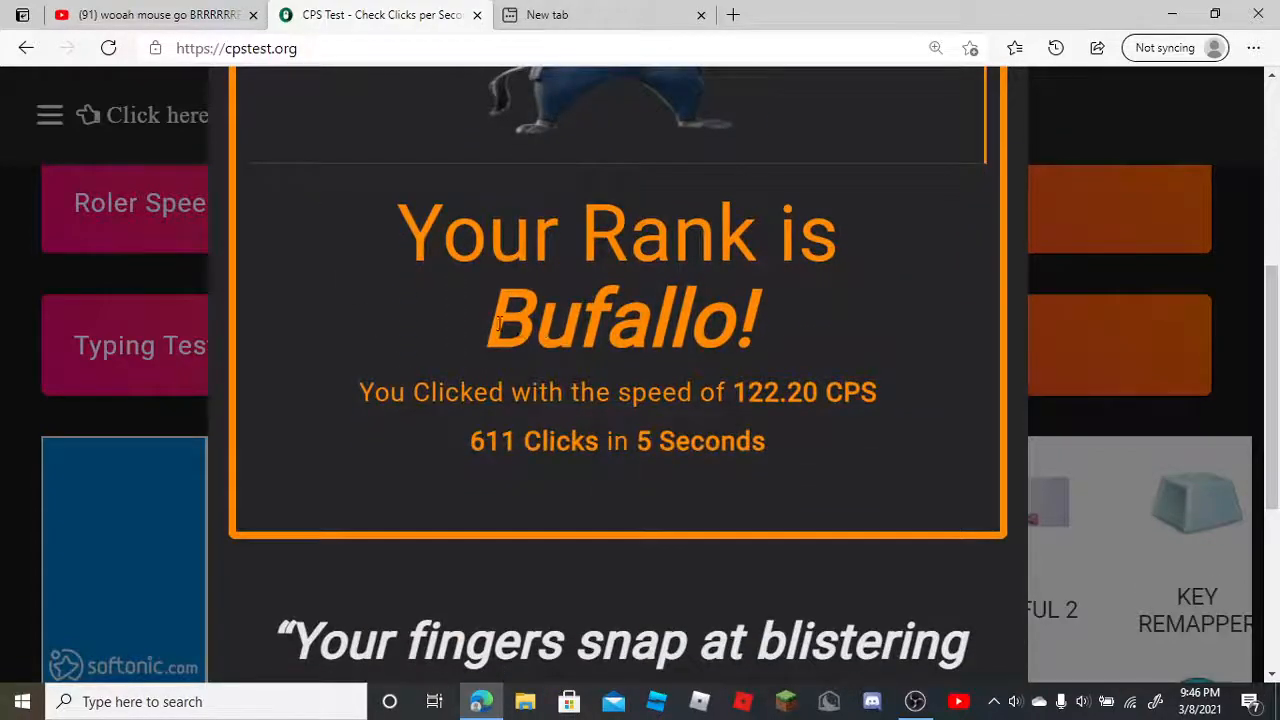
{"action": "right_click", "coordinate": [620, 318]}
{"action": "type", "text": "Thicc!"}
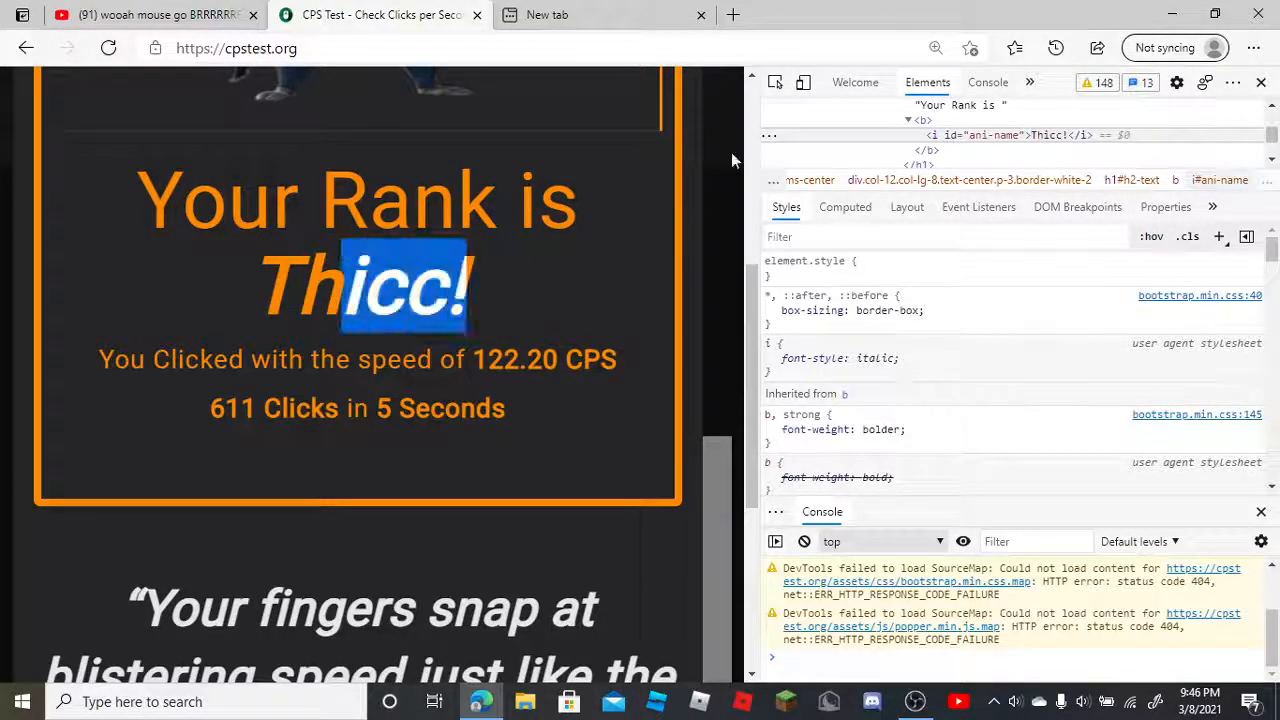
{"action": "left_click", "coordinate": [1260, 82]}
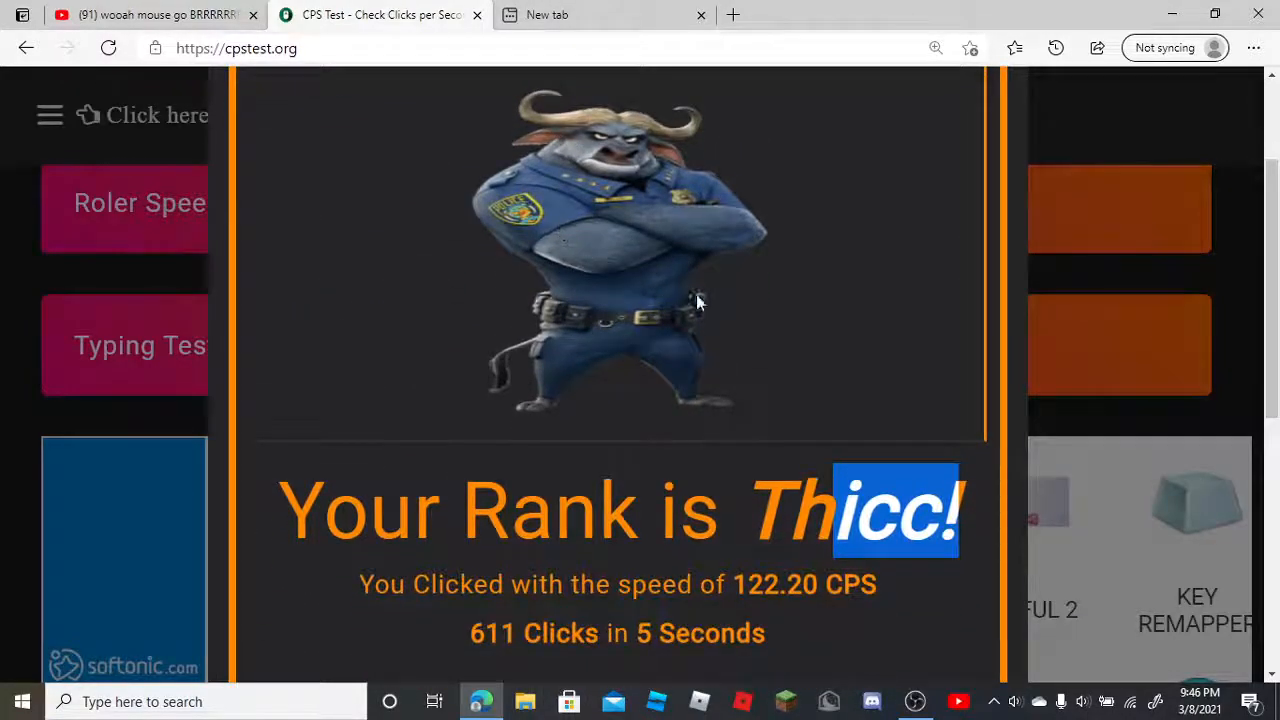
{"action": "mouse_move", "coordinate": [624, 456]}
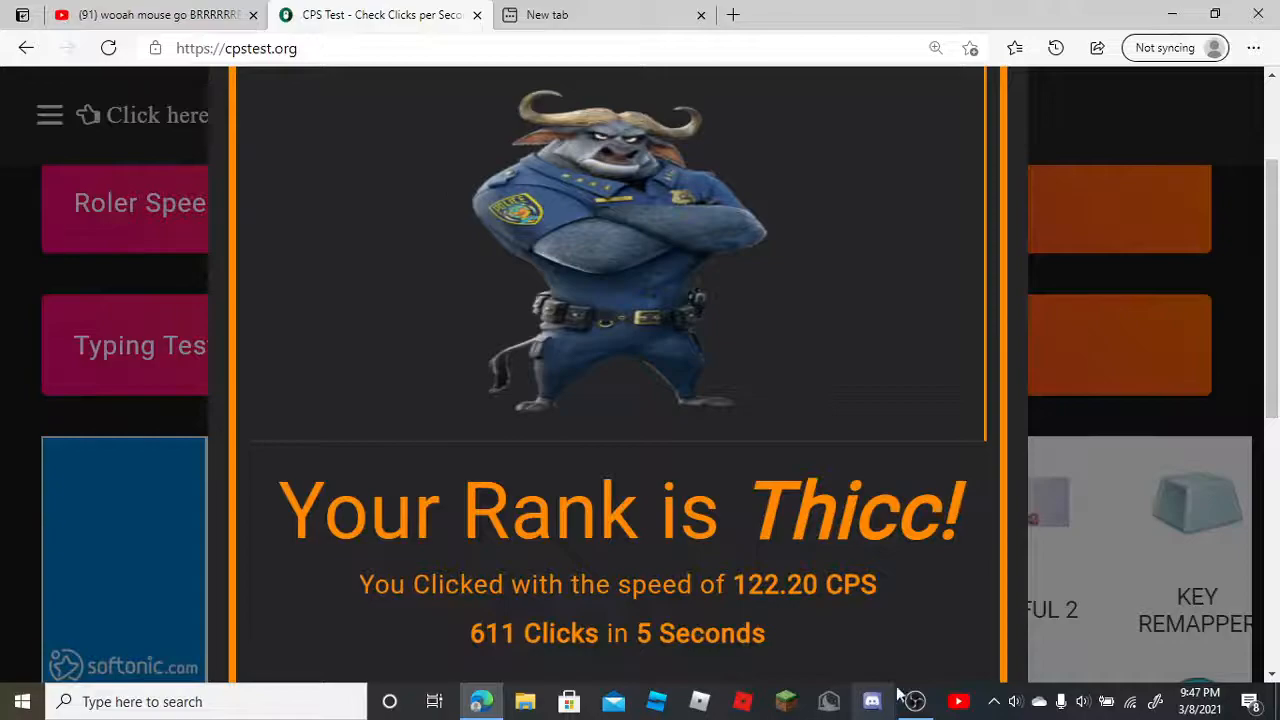
{"action": "left_click", "coordinate": [914, 700]}
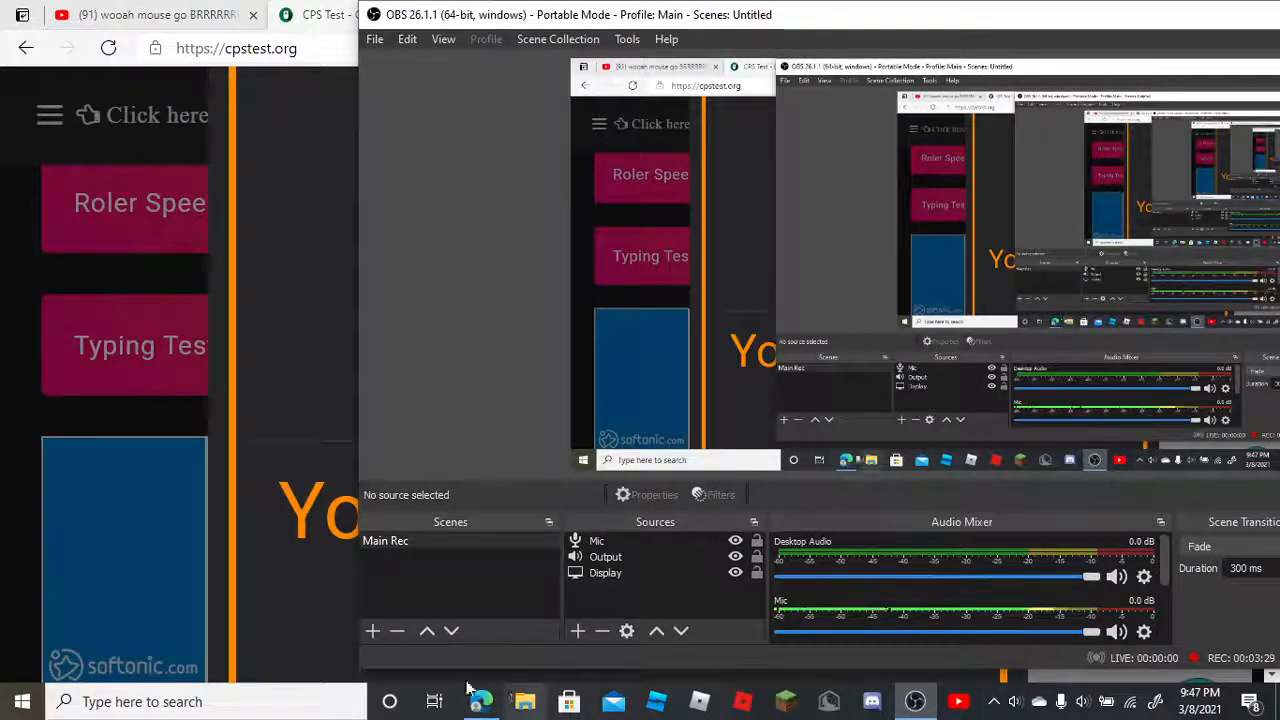